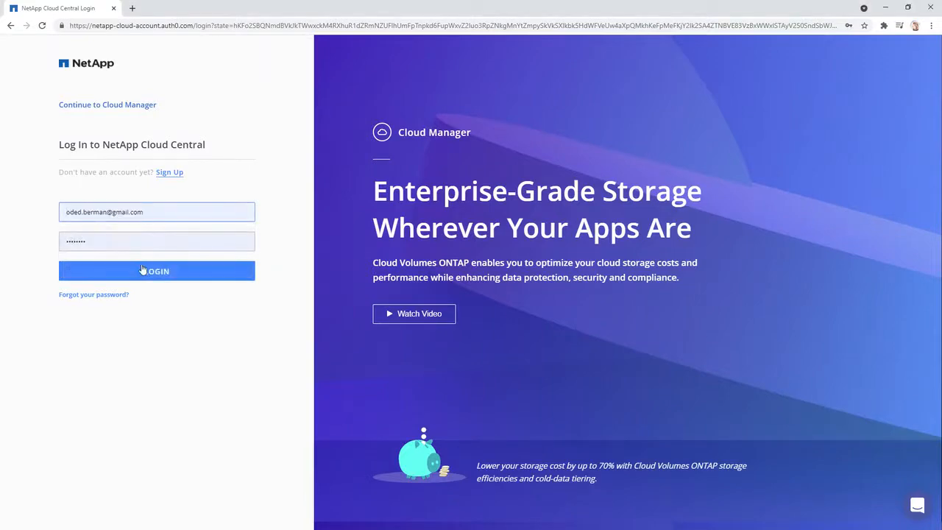
# Step: Sign in through NetApp Cloud Central and view the cvogcpprod environment on the Canvas
pyautogui.click(157, 271)
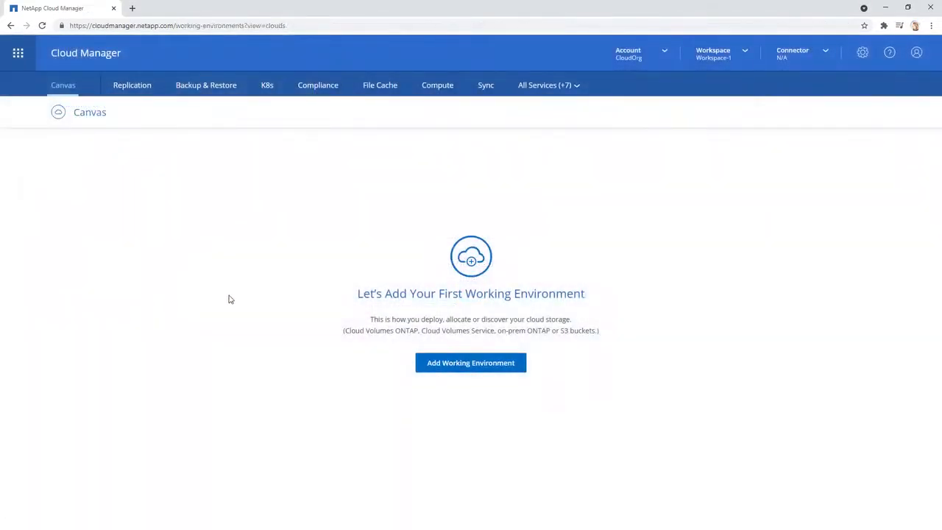
pyautogui.click(471, 362)
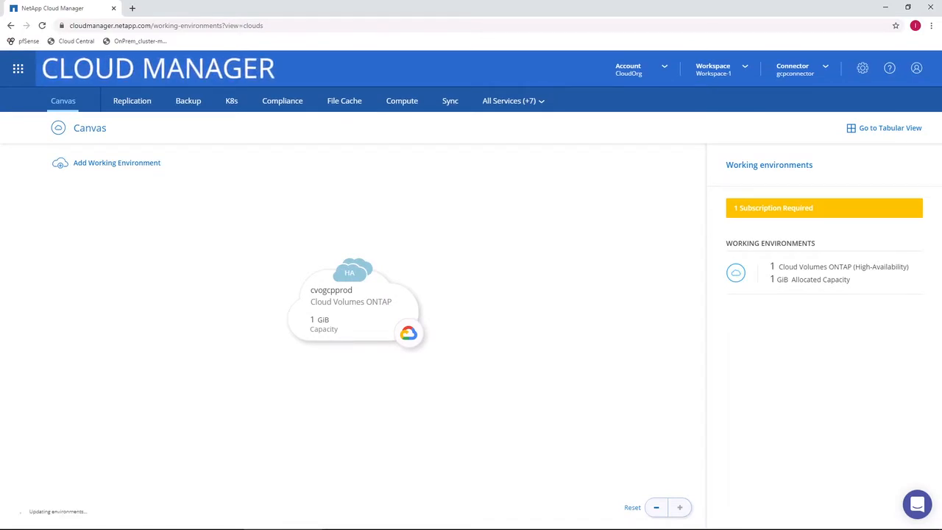
pyautogui.click(509, 101)
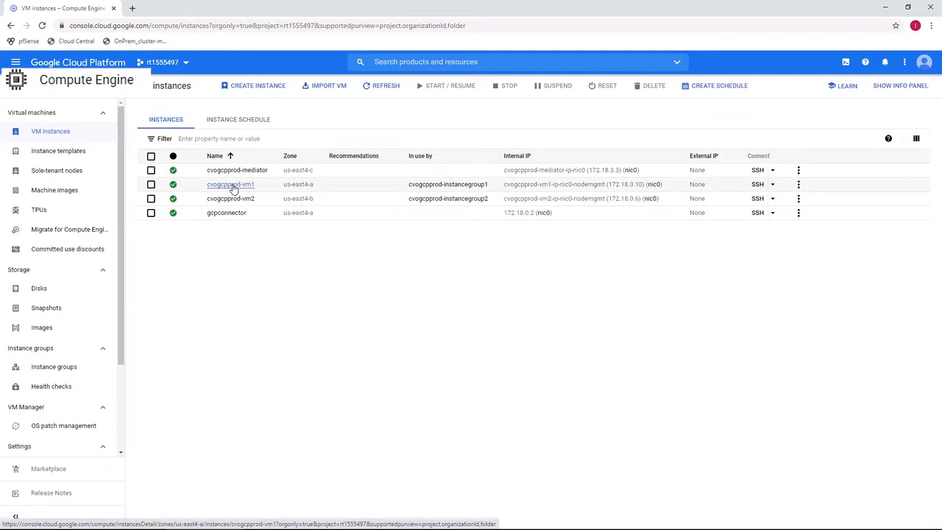
# Step: Open the cvogcpprod-vm1 instance details in Compute Engine VM instances
pyautogui.click(229, 184)
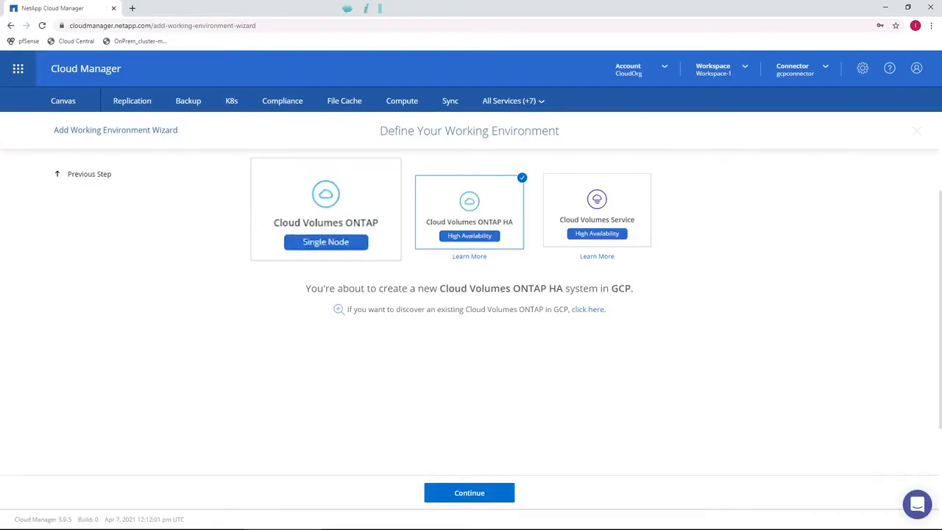
# Step: Choose Cloud Volumes ONTAP HA in multiple us-east4 zones and subscribe for Pay-As-You-Go
pyautogui.click(469, 492)
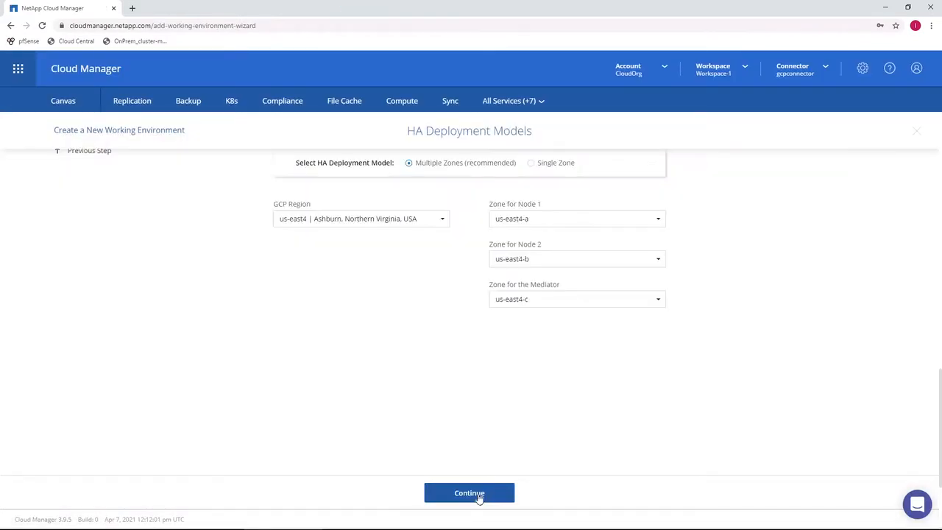
pyautogui.click(469, 492)
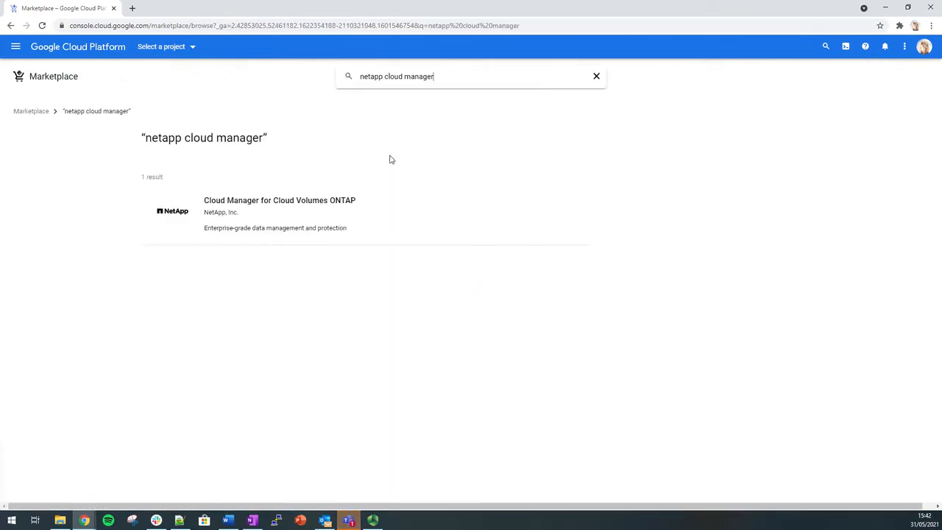
pyautogui.click(280, 209)
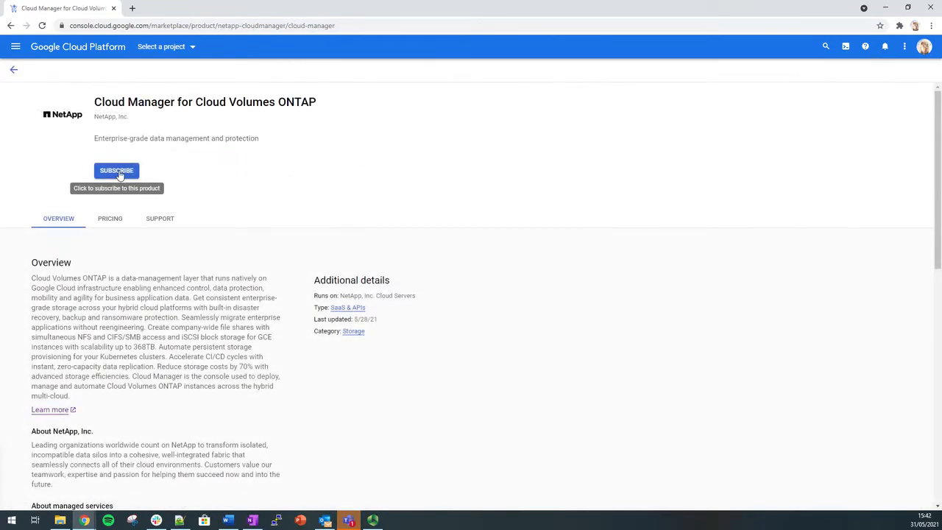
pyautogui.click(116, 170)
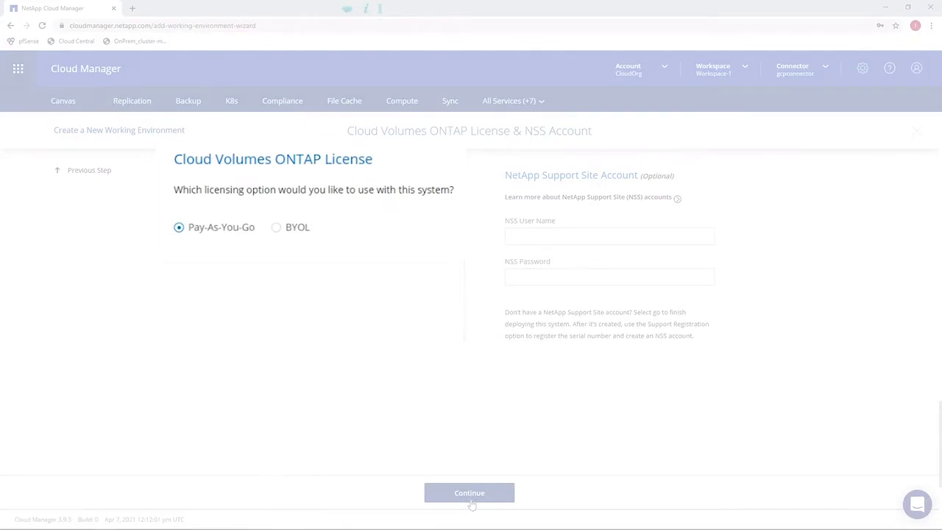
# Step: Accept Pay-As-You-Go, then create CIFS volume smbdemovol joined to demo.netapp.com
pyautogui.click(470, 492)
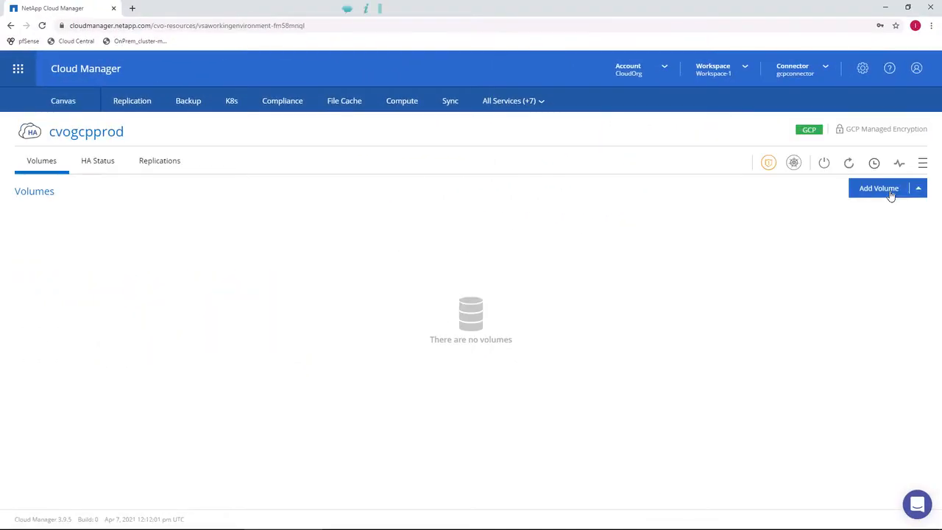
pyautogui.click(878, 187)
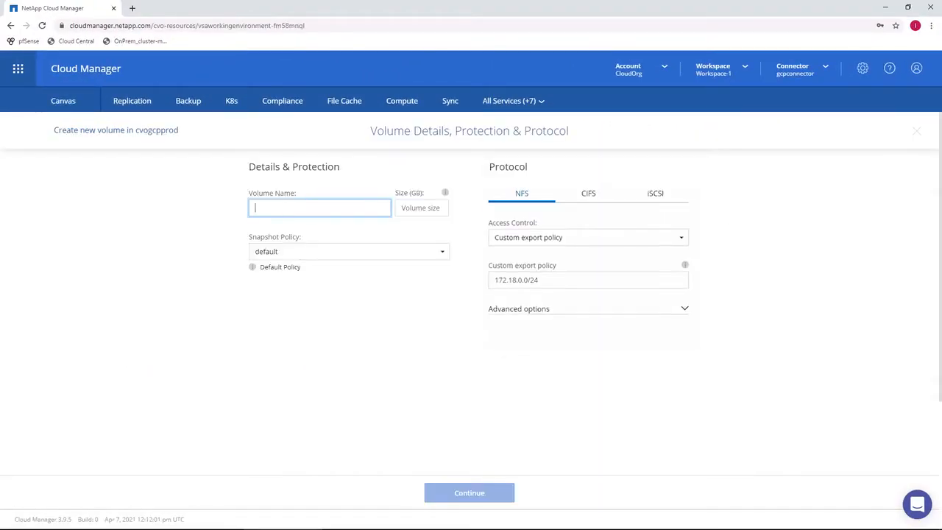
pyautogui.click(611, 193)
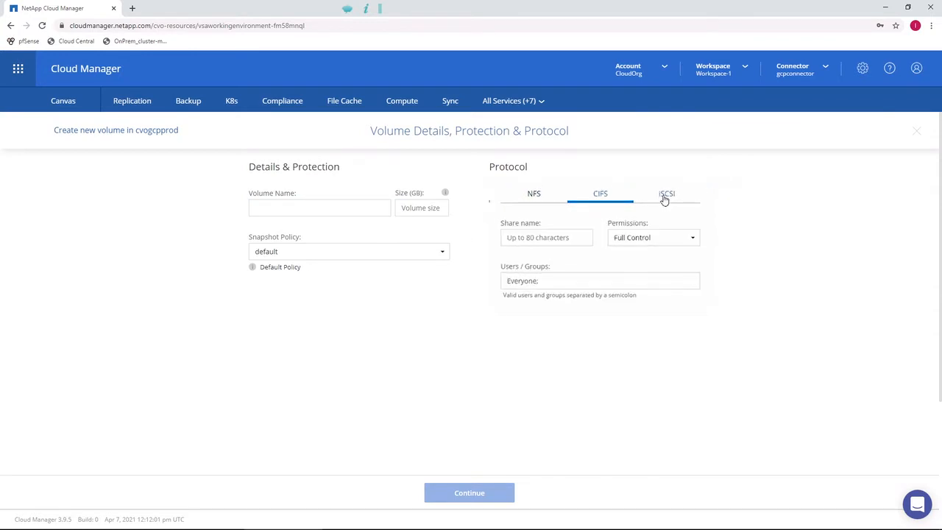
pyautogui.click(665, 193)
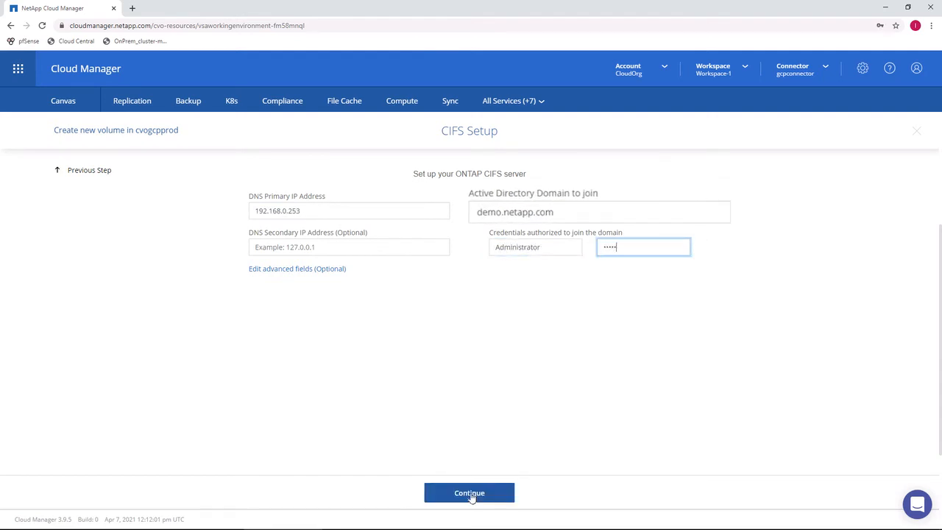
pyautogui.click(470, 492)
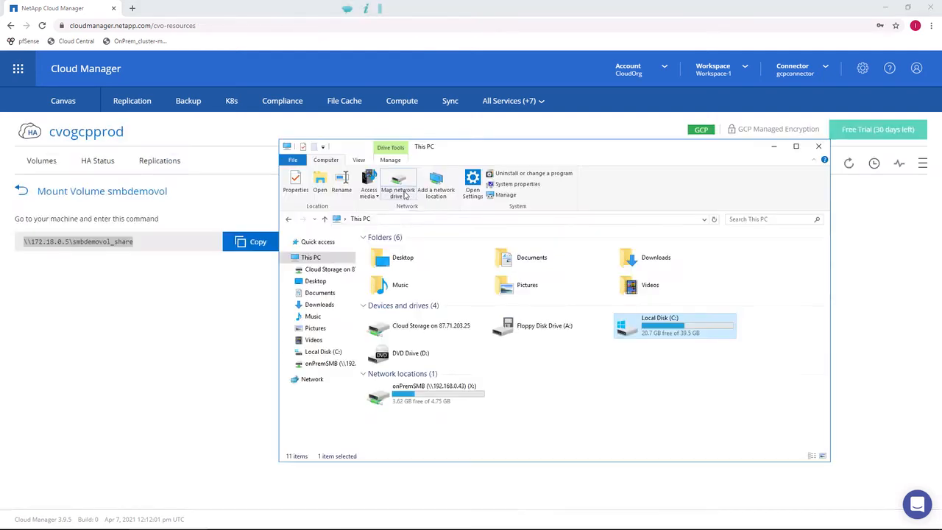
# Step: Map \\172.18.0.5\smbdemovol_share as drive Z: in File Explorer
pyautogui.click(397, 182)
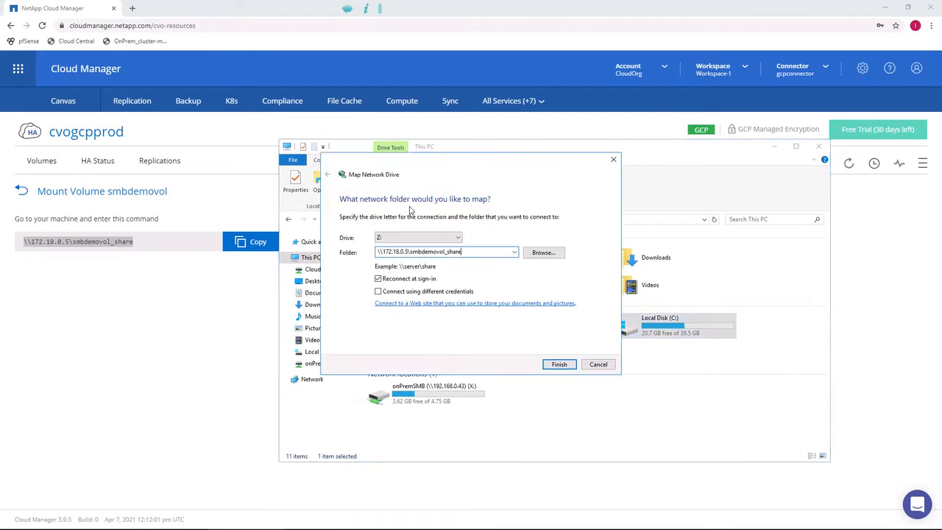
pyautogui.click(559, 364)
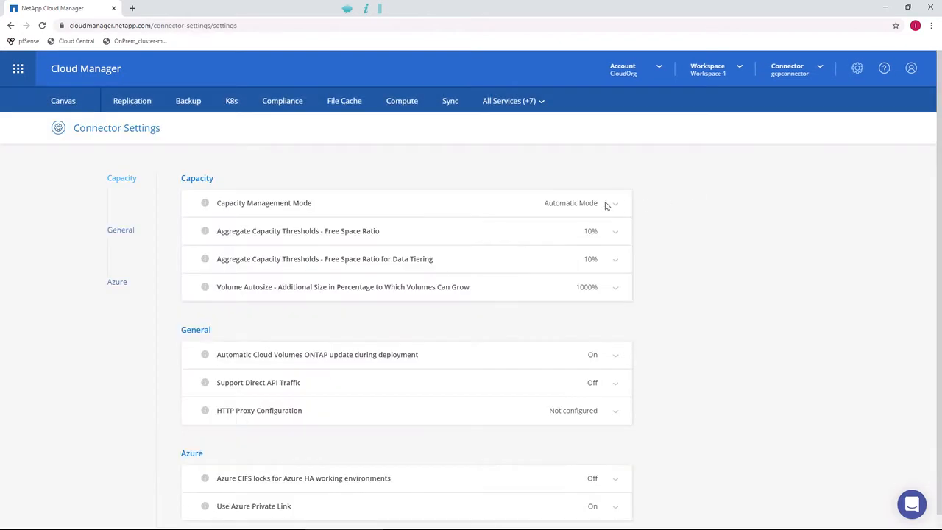
# Step: Keep Automatic capacity mode and Standard Storage tiering enabled through the setup steps
pyautogui.click(614, 202)
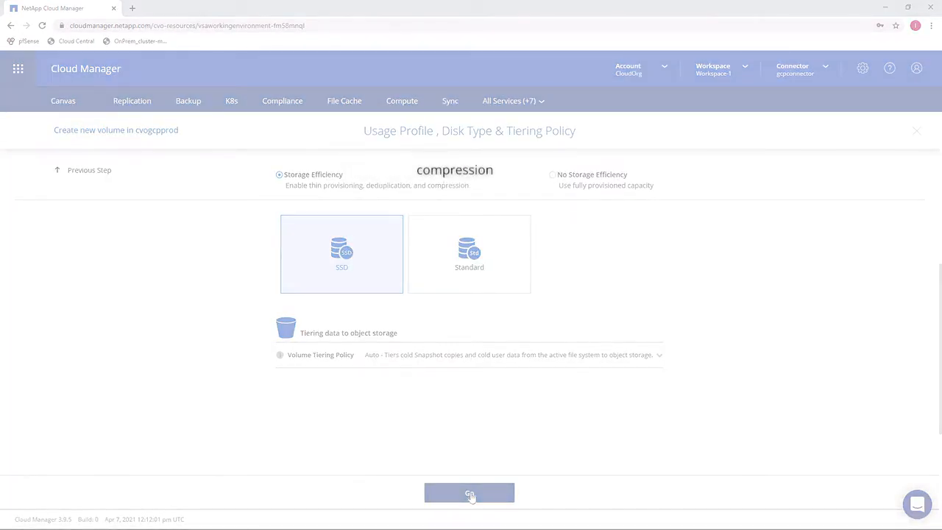
pyautogui.click(469, 492)
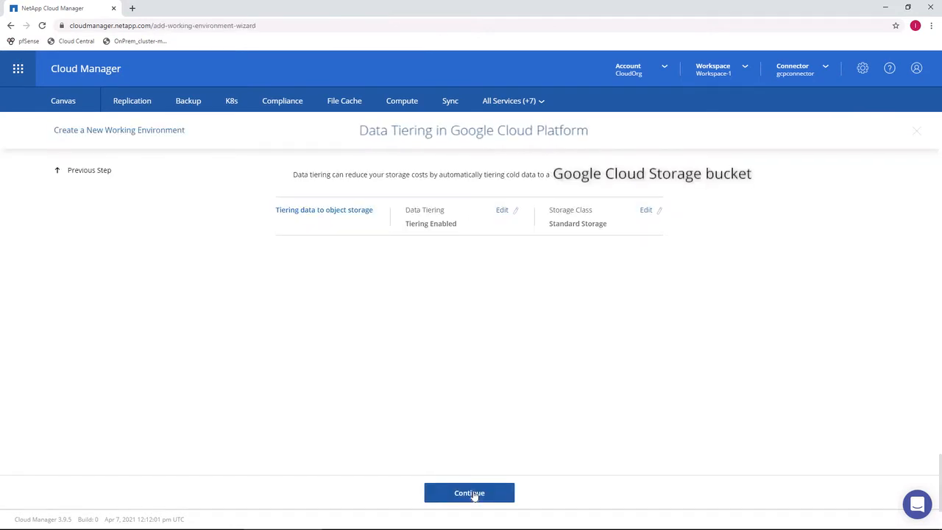
pyautogui.click(468, 492)
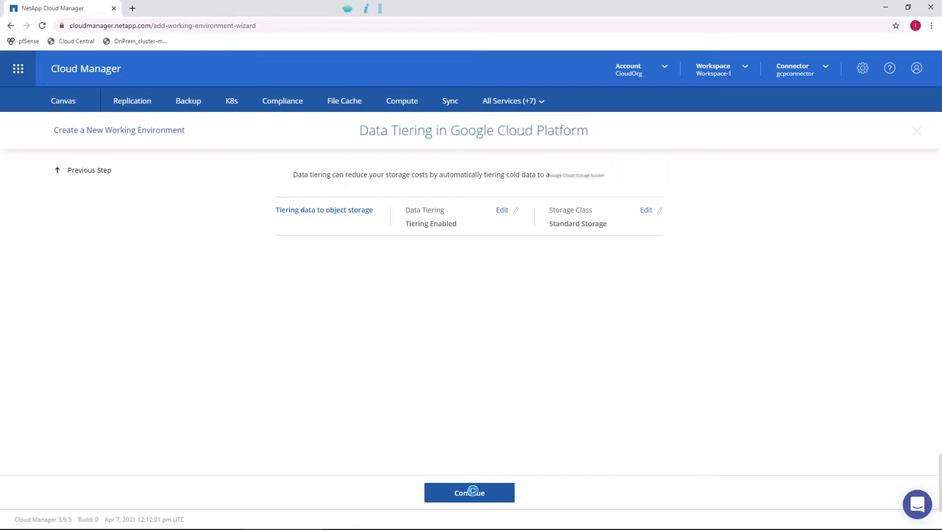
pyautogui.click(468, 492)
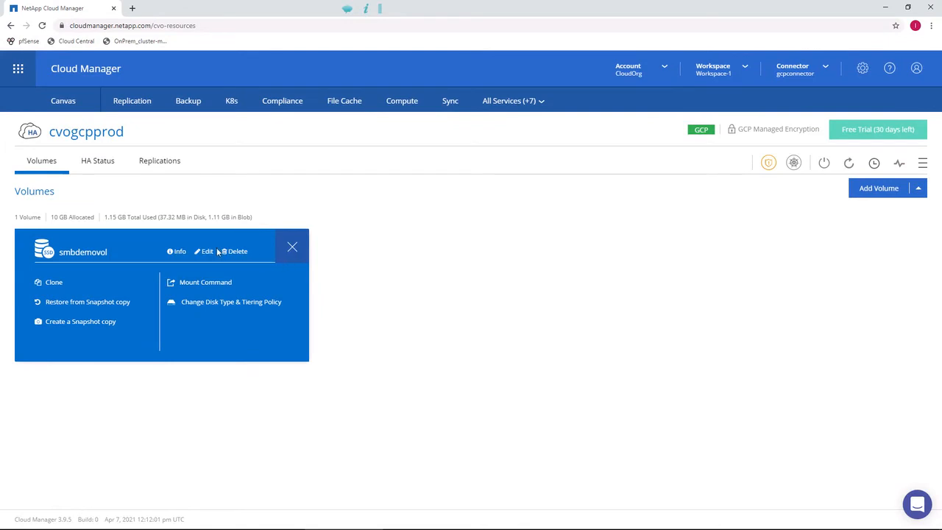
# Step: Restore smbdemovol from a snapshot as smbdemovol_restore
pyautogui.click(206, 251)
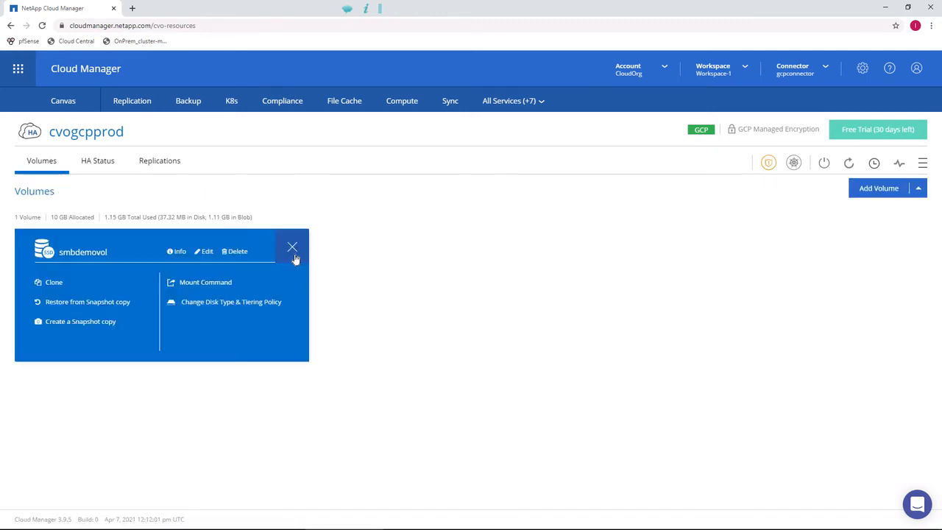
pyautogui.click(87, 302)
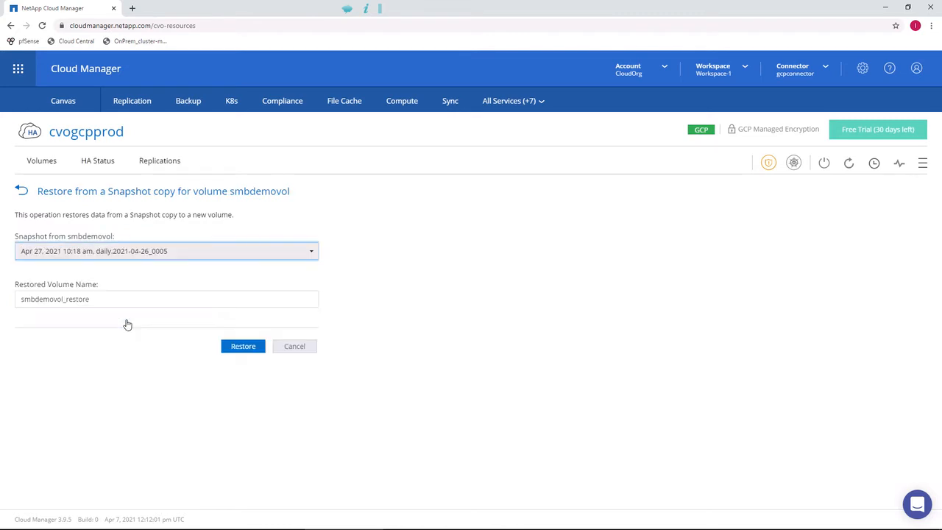
pyautogui.click(243, 346)
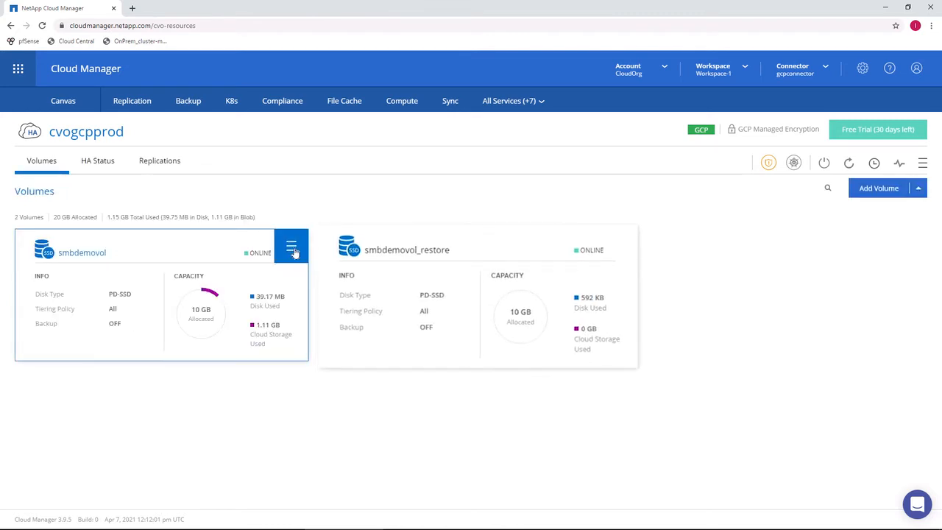
# Step: Clone smbdemovol as smbdemovol_clone and start cloud backup setup for cvogcpprod
pyautogui.click(291, 246)
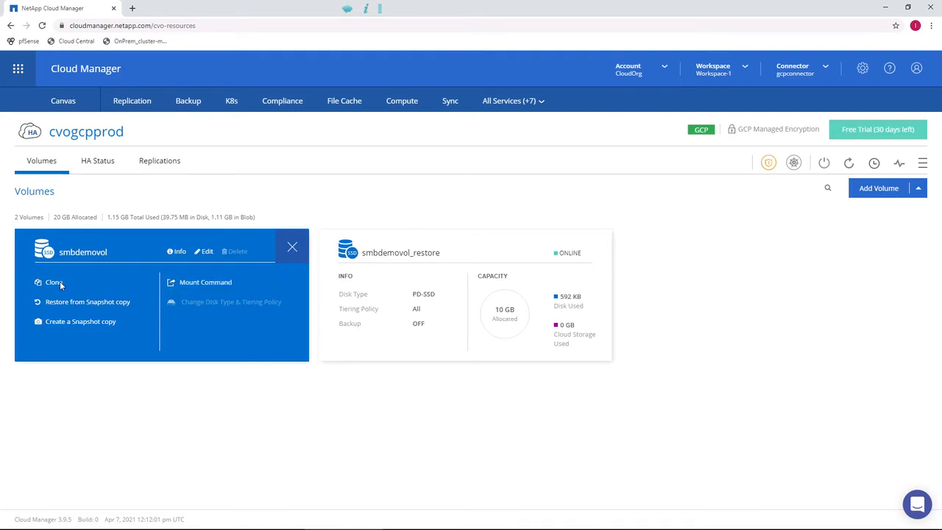
pyautogui.click(53, 283)
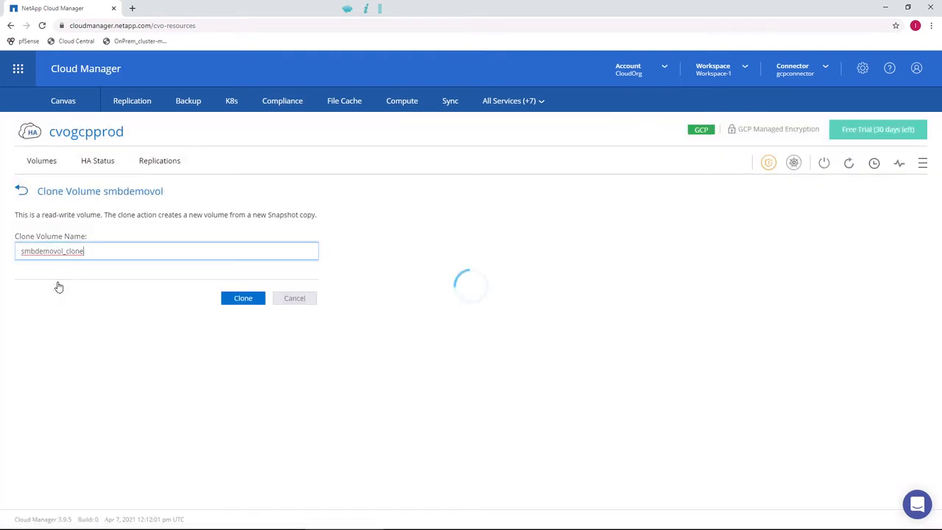
pyautogui.click(243, 298)
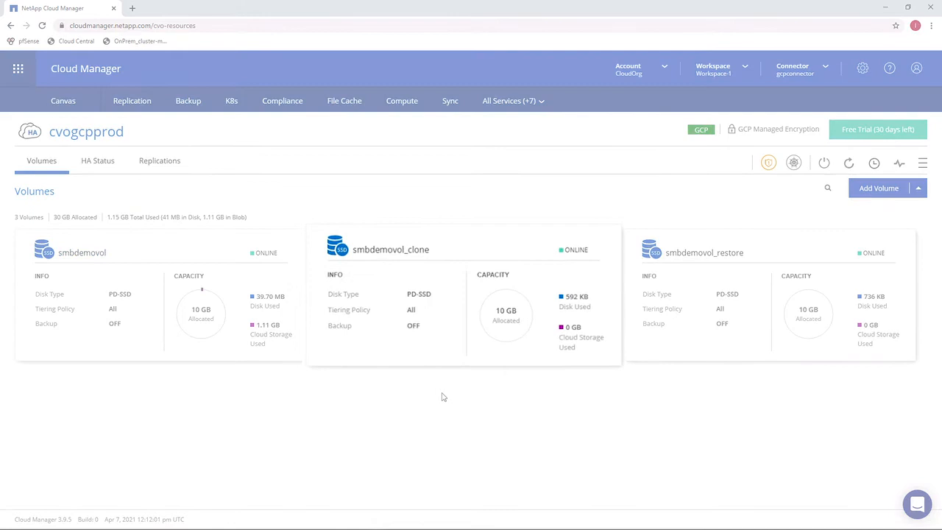
pyautogui.click(62, 100)
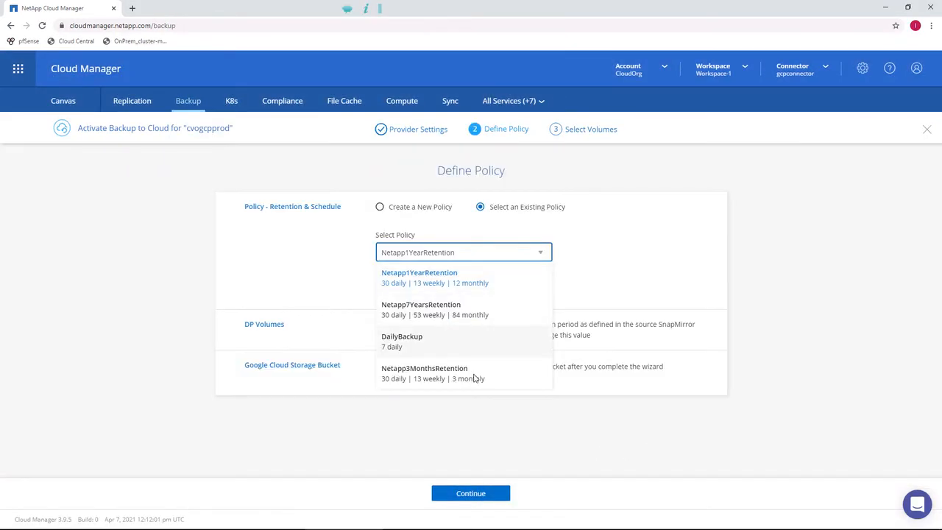
# Step: Use an existing backup retention policy, then replicate OnPrem NFS to cvogcpprod on tiered SSD
pyautogui.click(424, 373)
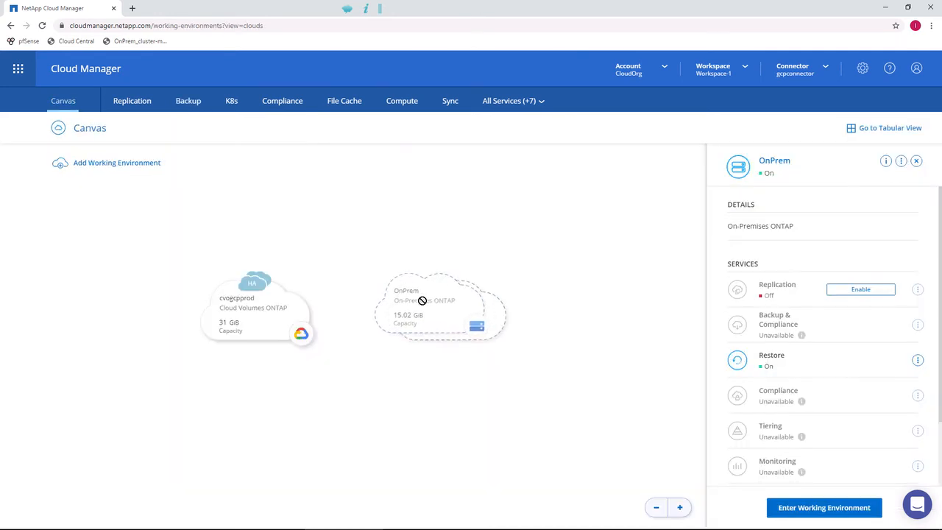
pyautogui.click(860, 289)
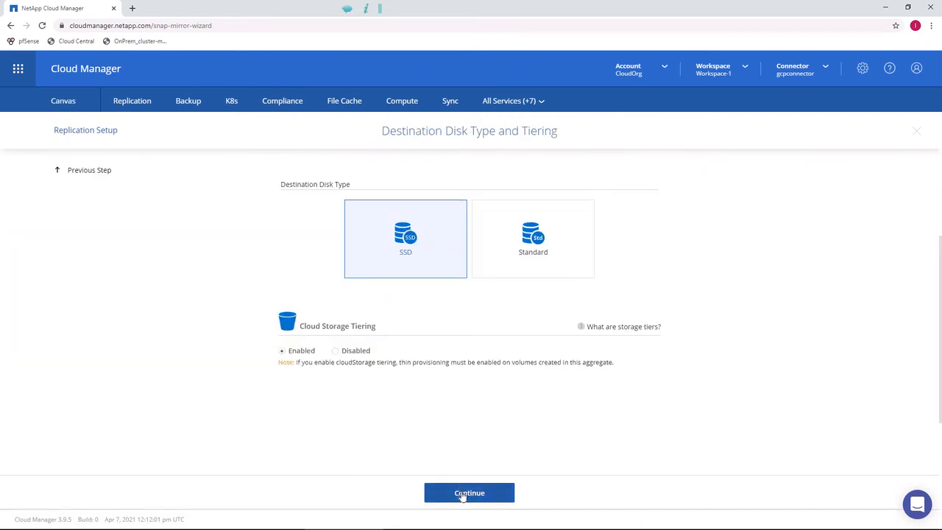
pyautogui.click(469, 492)
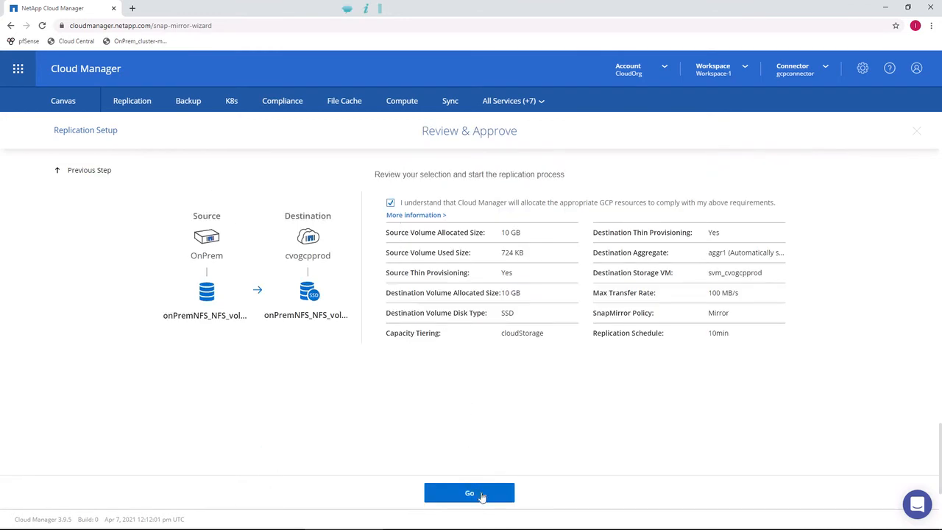
pyautogui.click(469, 493)
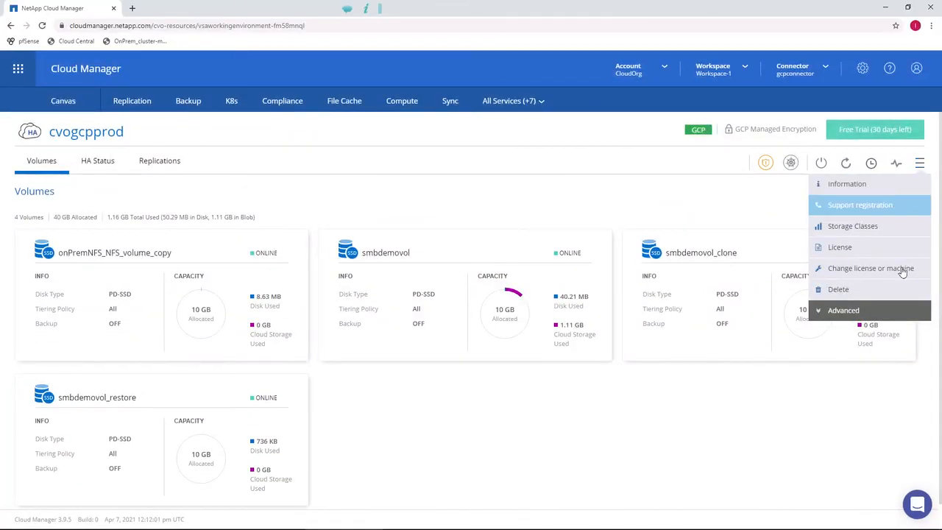
# Step: Browse cvogcpprod's Advanced allocation options, then view cloud.netapp.com/ontap-cloud
pyautogui.click(843, 310)
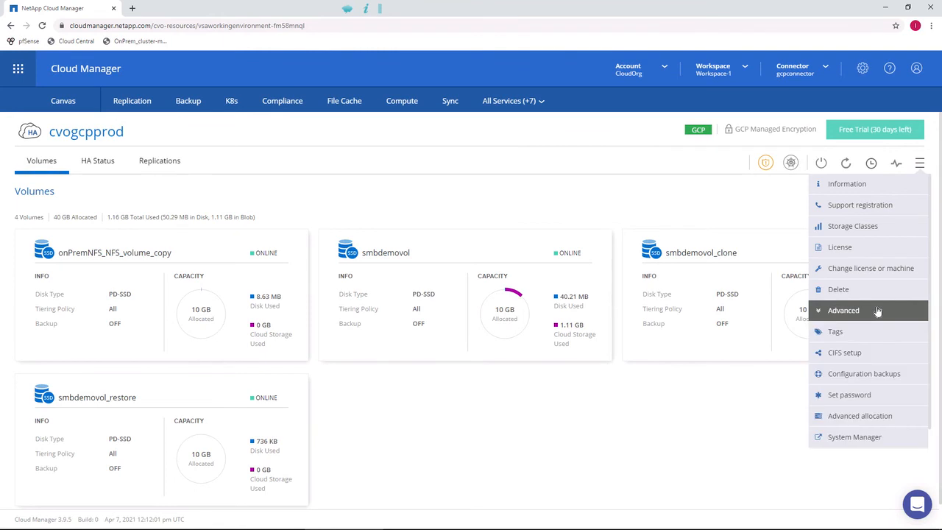
pyautogui.moveTo(860, 416)
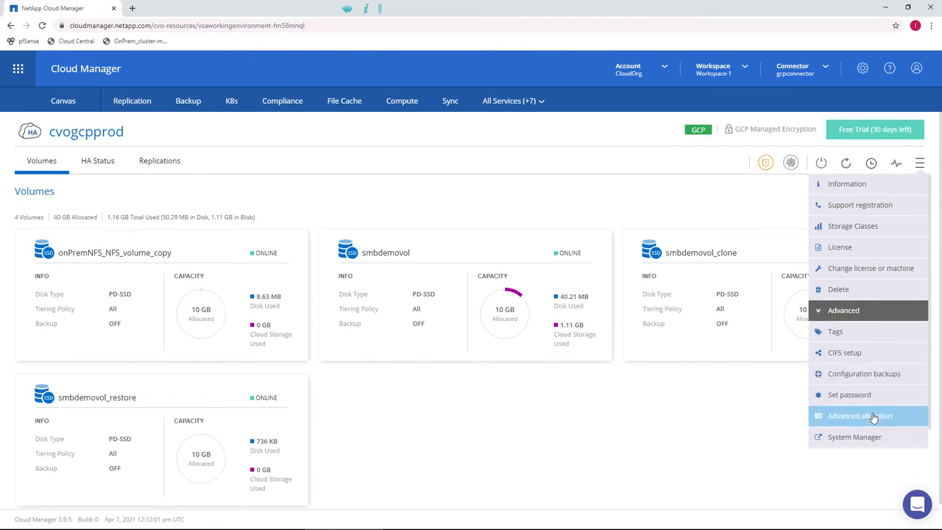
pyautogui.click(860, 416)
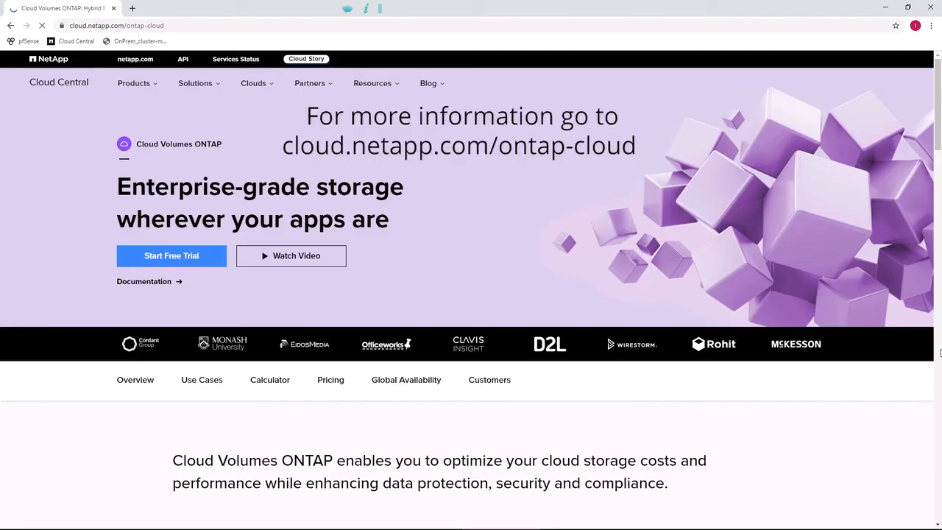
pyautogui.scroll(-3)
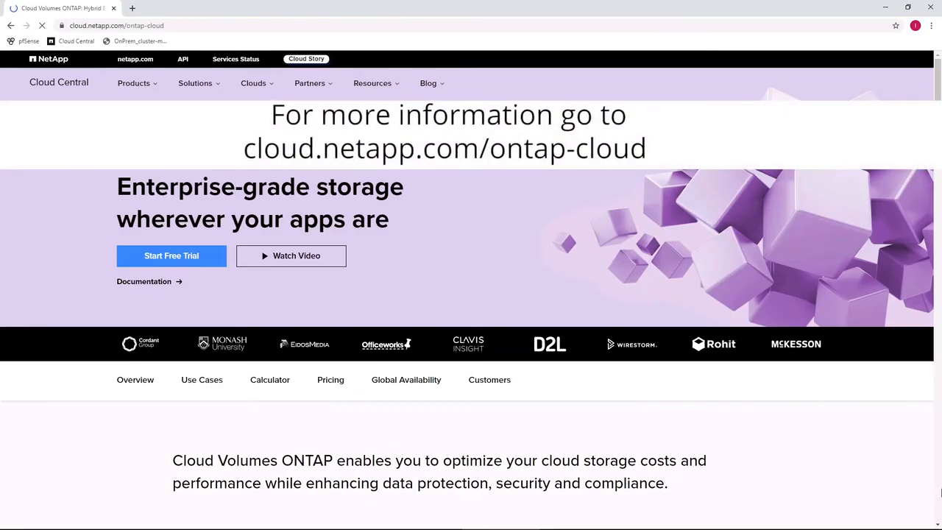